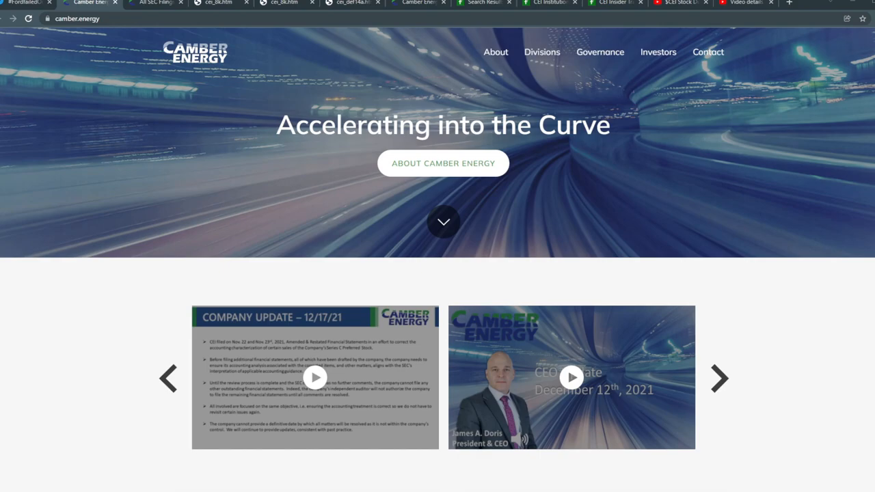
Start the 12/17/21 company update video on restated financial statements from the homepage carousel.
{"action": "left_click", "coordinate": [314, 377]}
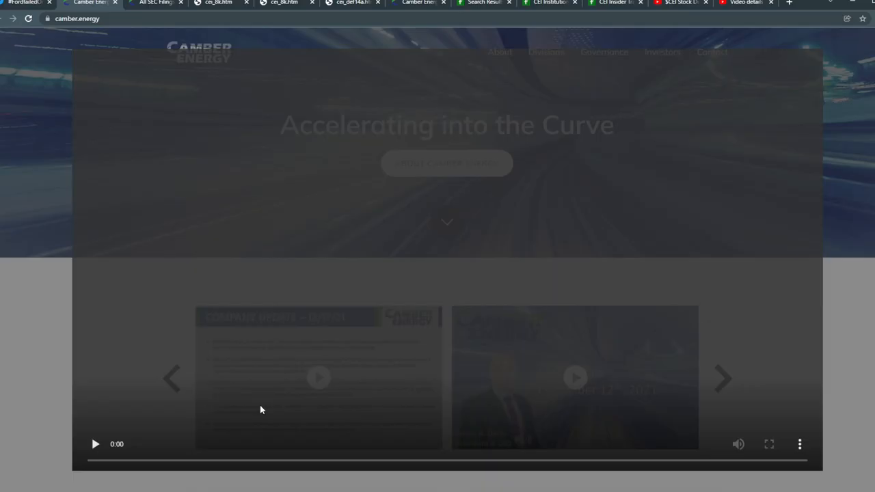
{"action": "left_click", "coordinate": [318, 377]}
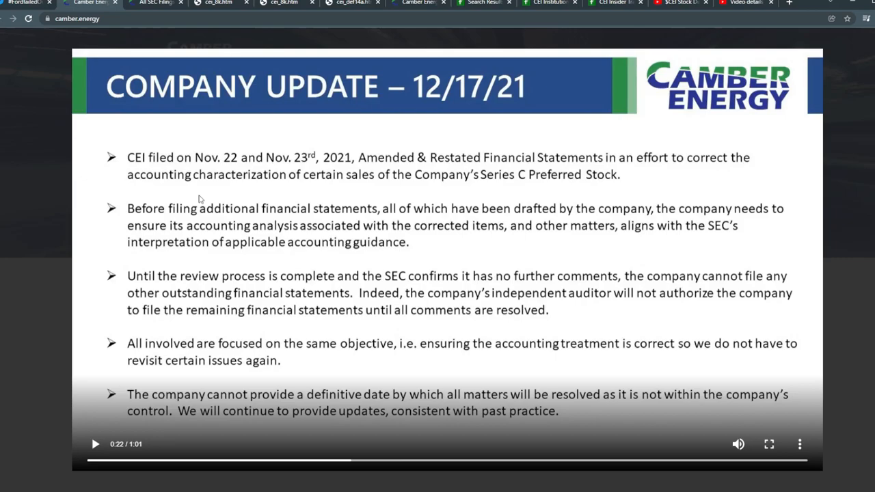
{"action": "mouse_move", "coordinate": [494, 225]}
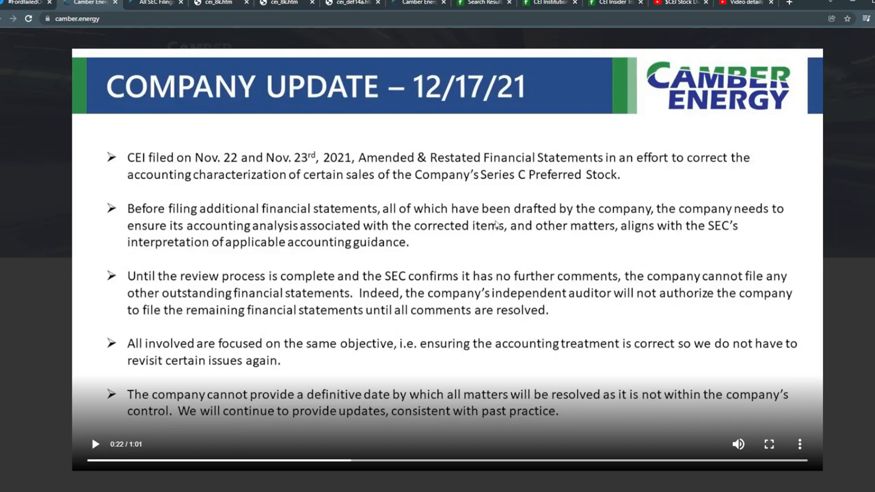
{"action": "mouse_move", "coordinate": [341, 240]}
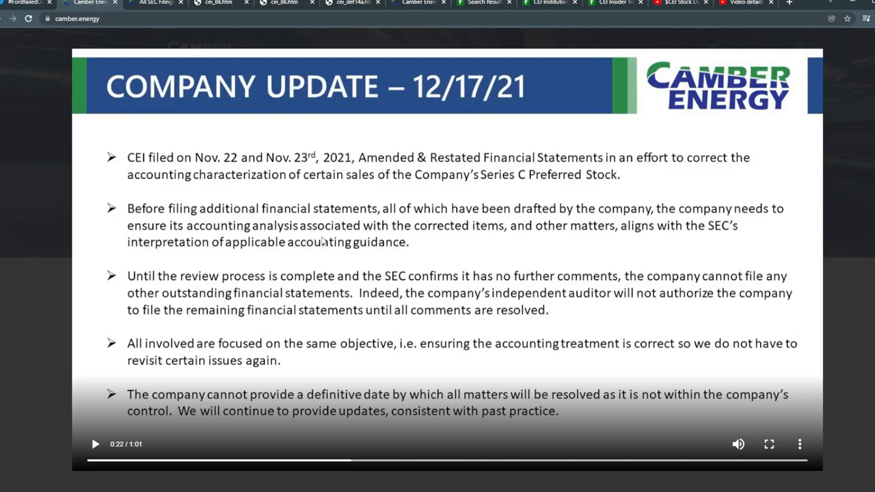
{"action": "mouse_move", "coordinate": [383, 264]}
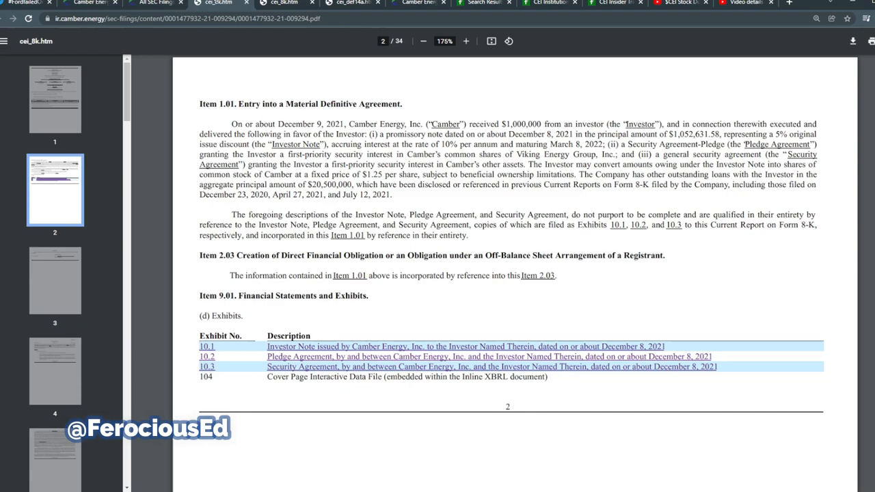
Highlight 'rate of 10% per annum' in the 8-K investor note and continue to the special meeting notice.
{"action": "left_click_drag", "start_coordinate": [326, 123], "coordinate": [380, 134]}
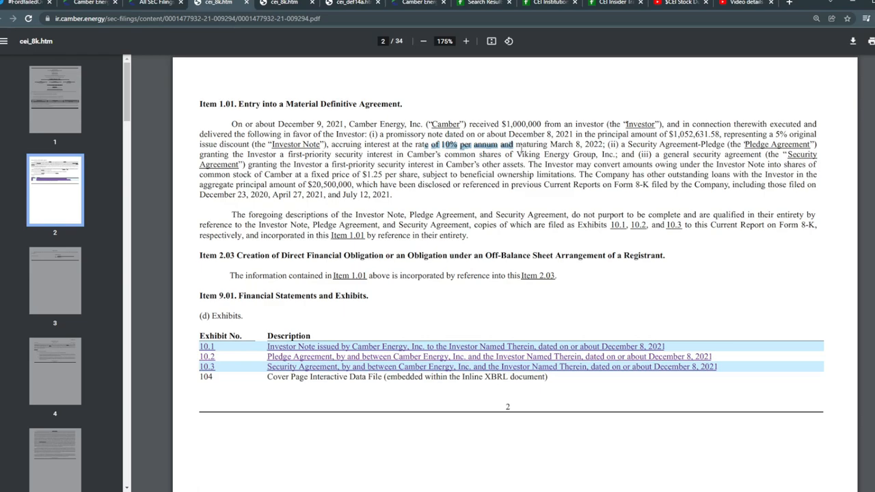
{"action": "scroll", "scroll_direction": "down", "scroll_amount": 3}
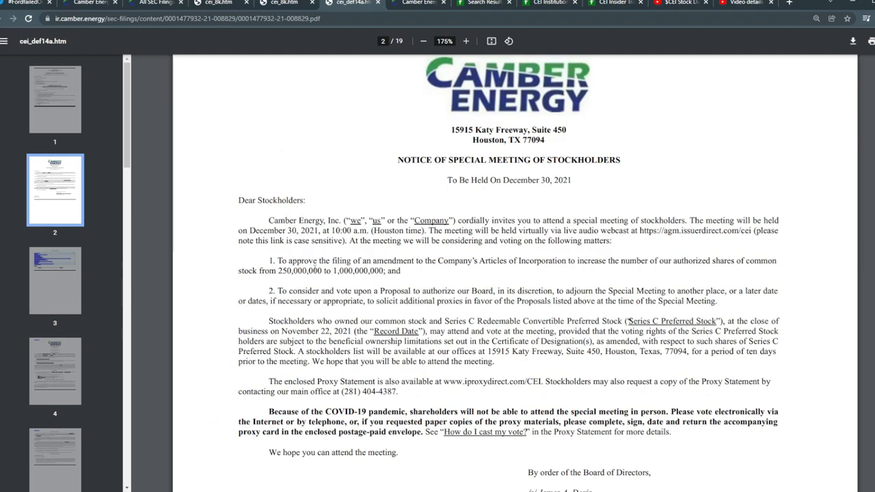
Highlight the charter amendment proposal and the new 1,000,000,000 authorized share count, then clear the selection.
{"action": "left_click_drag", "start_coordinate": [252, 229], "coordinate": [316, 230]}
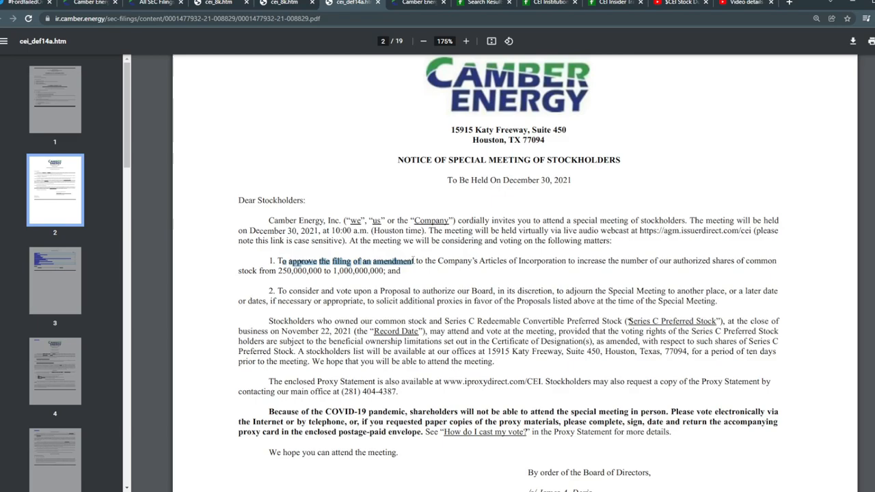
{"action": "left_click_drag", "start_coordinate": [413, 261], "coordinate": [574, 261]}
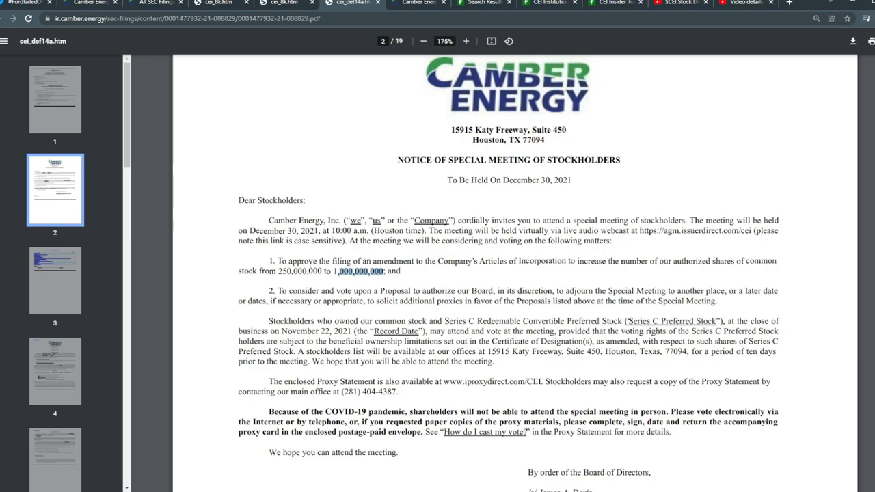
{"action": "left_click_drag", "start_coordinate": [333, 271], "coordinate": [385, 276]}
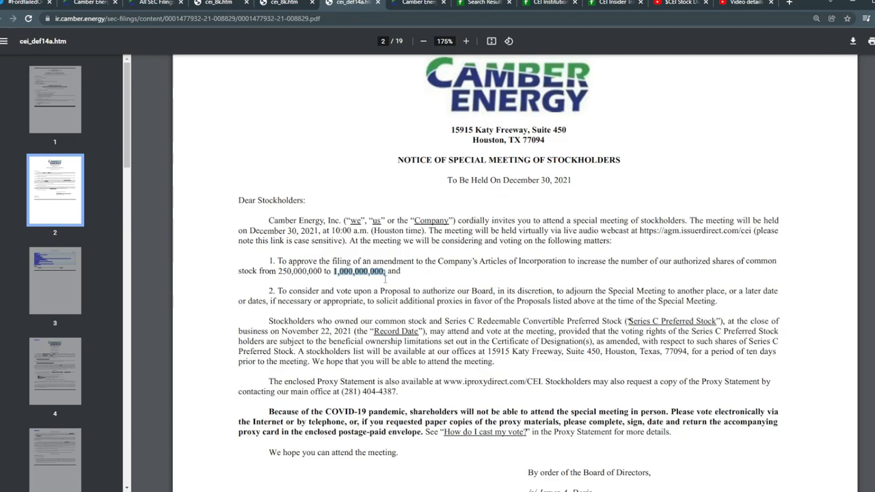
{"action": "left_click", "coordinate": [386, 271]}
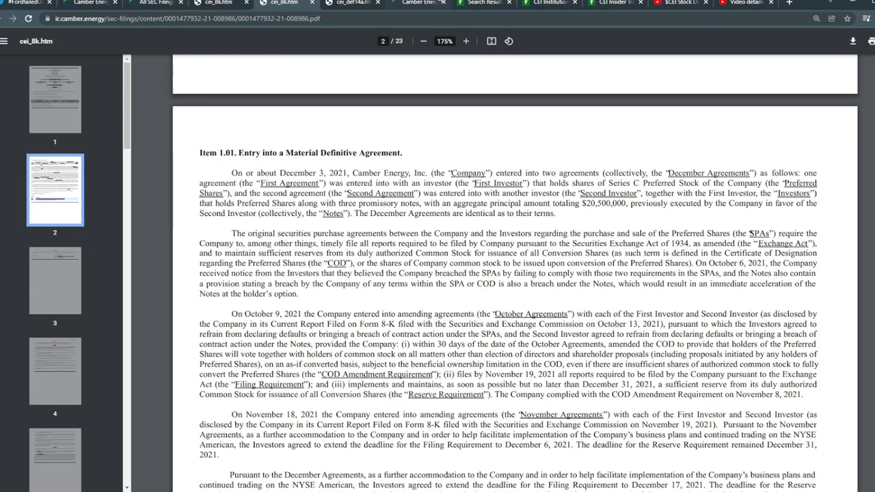
Bring up the Camber Energy renewable diesel press release from the browser tabs.
{"action": "left_click", "coordinate": [417, 2]}
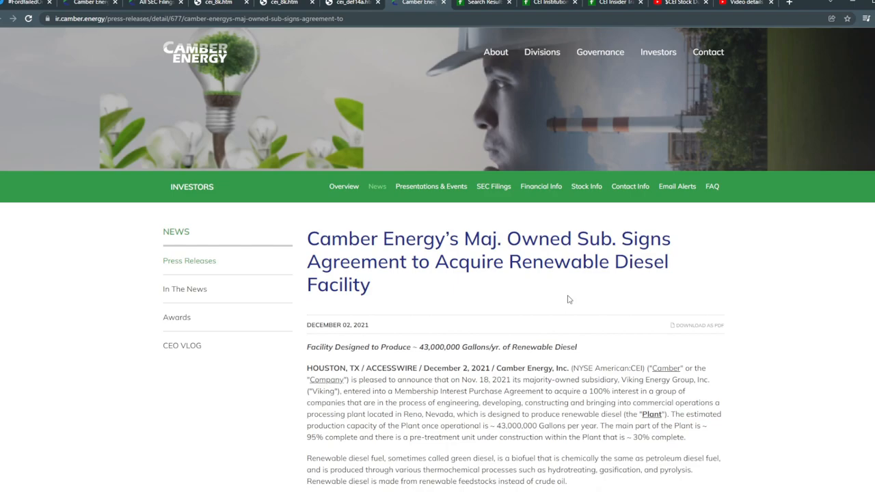
Highlight 'Acquire Renewable Diesel Facility' in the headline, then return to the def14a proxy document.
{"action": "left_click_drag", "start_coordinate": [438, 261], "coordinate": [372, 284]}
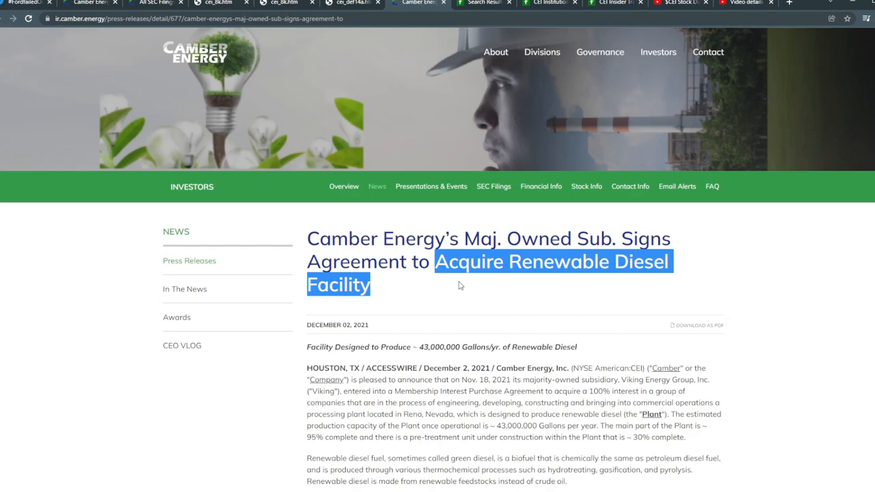
{"action": "mouse_move", "coordinate": [142, 194]}
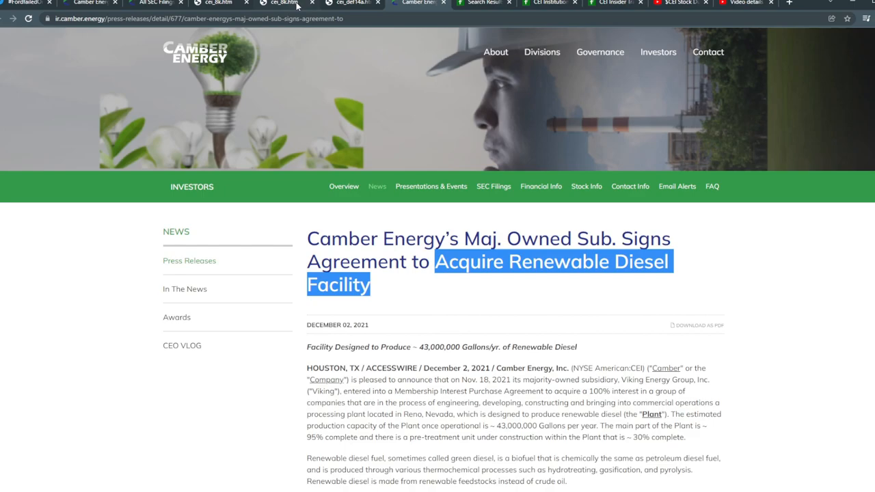
{"action": "left_click", "coordinate": [352, 3]}
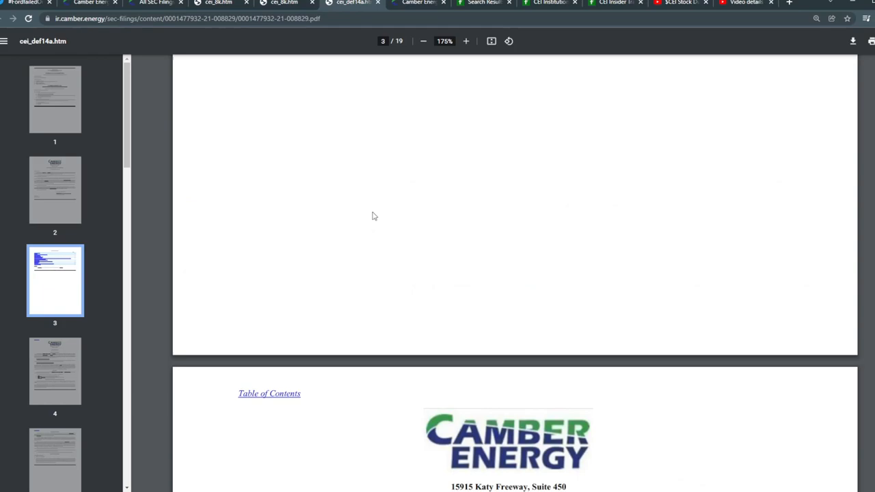
{"action": "scroll", "scroll_direction": "down", "scroll_amount": 3}
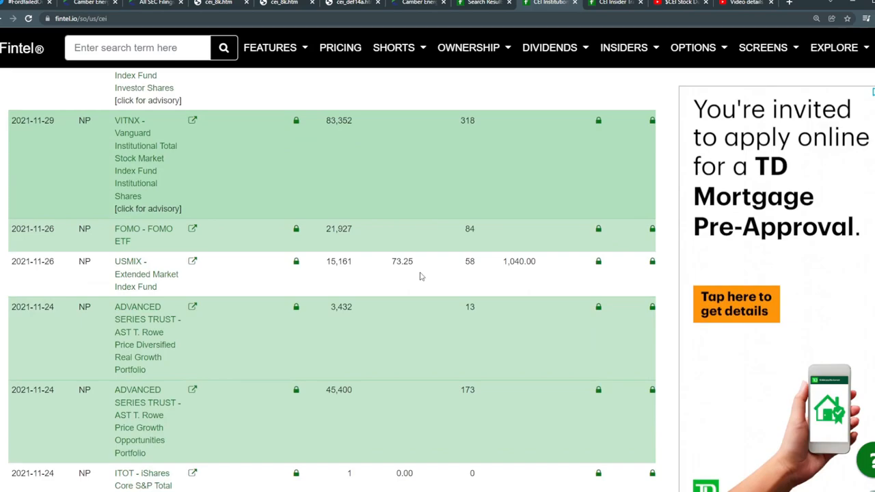
Scroll Camber Energy's institutional ownership table, then move to the insider transaction history.
{"action": "scroll", "scroll_direction": "down", "scroll_amount": 3}
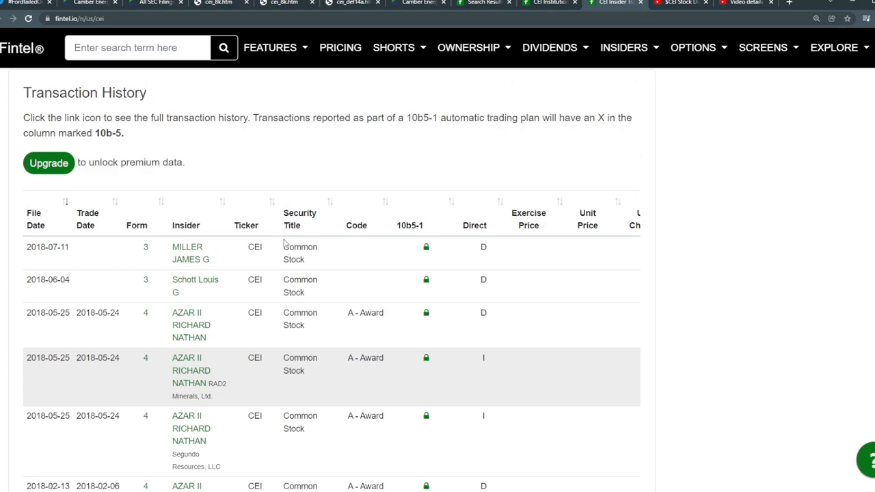
{"action": "left_click", "coordinate": [680, 3]}
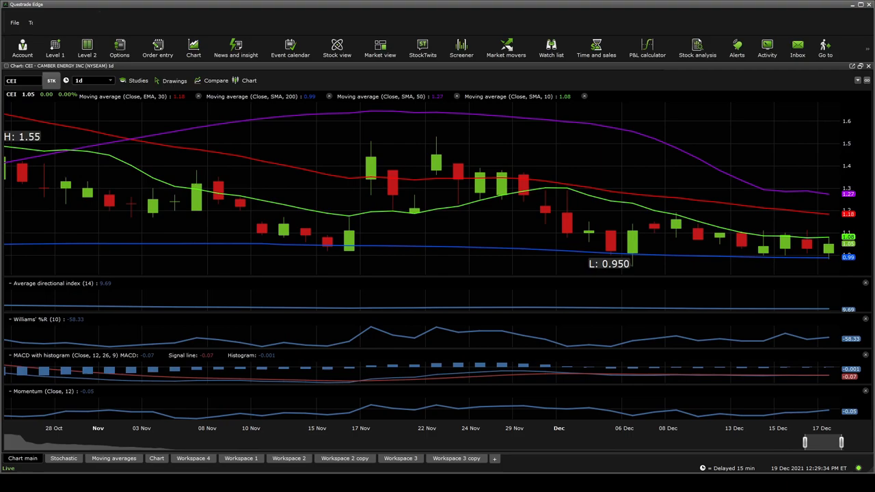
{"action": "mouse_move", "coordinate": [358, 205]}
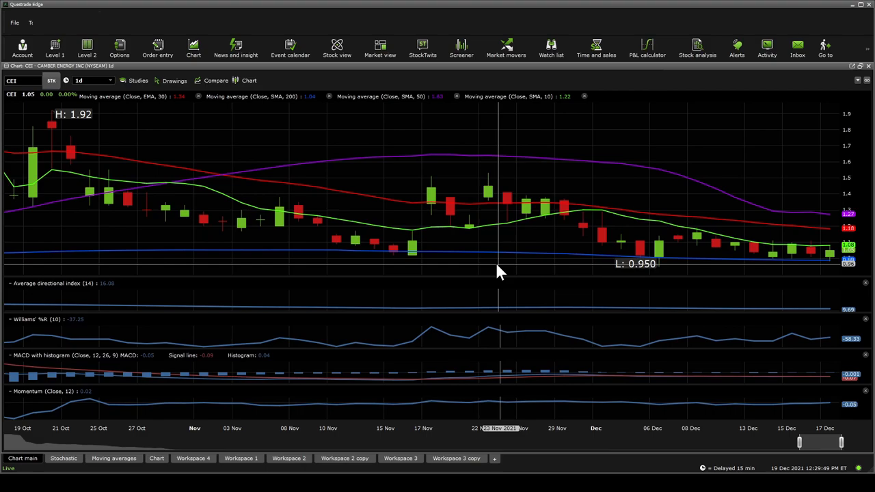
{"action": "mouse_move", "coordinate": [837, 267]}
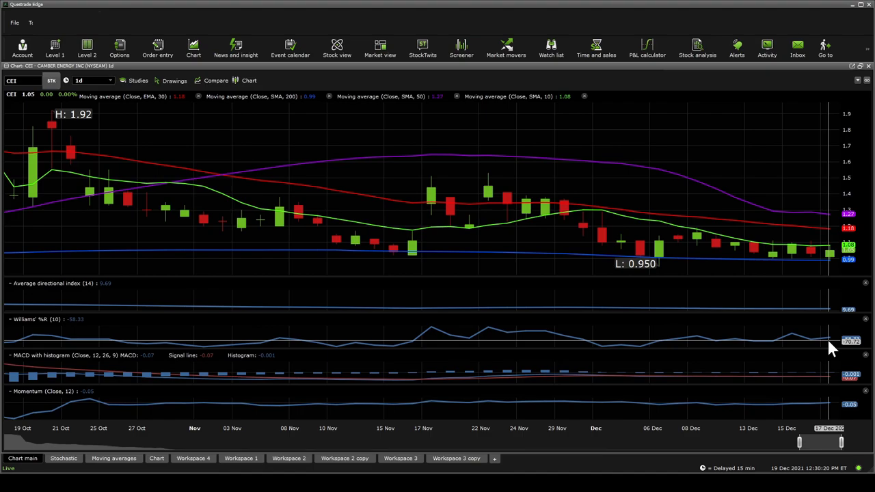
{"action": "mouse_move", "coordinate": [833, 342]}
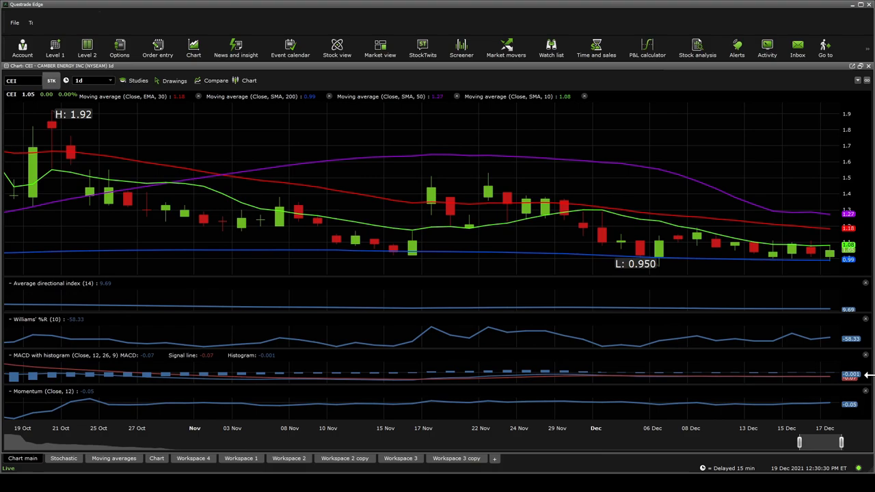
{"action": "mouse_move", "coordinate": [804, 426]}
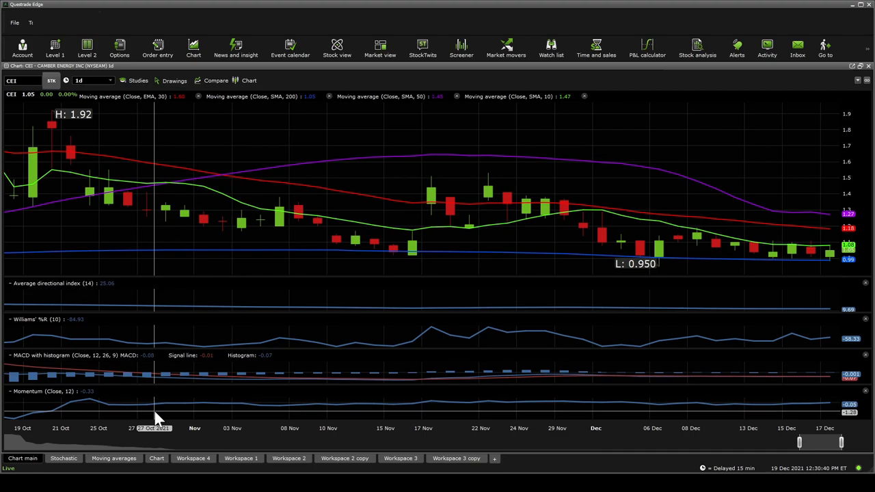
Show the CEI daily chart with SMA overlays and ADX, Williams %R, MACD and Momentum panes.
{"action": "left_click", "coordinate": [63, 458]}
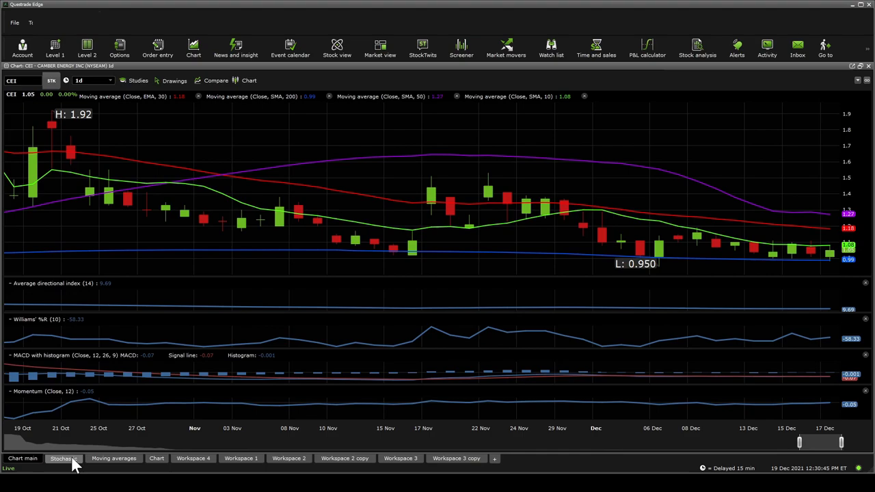
Show the CEI Moving averages workspace with Bollinger bands, 10-day average, volume and on-balance volume.
{"action": "left_click", "coordinate": [63, 458]}
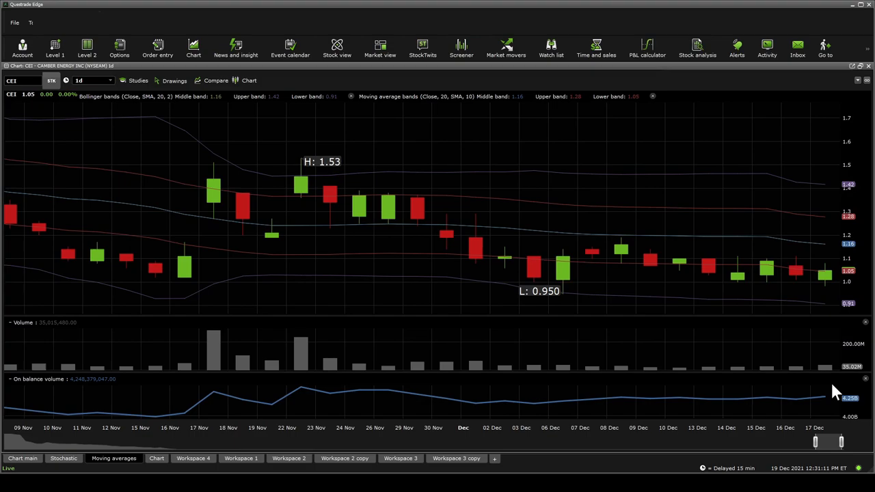
{"action": "mouse_move", "coordinate": [158, 239]}
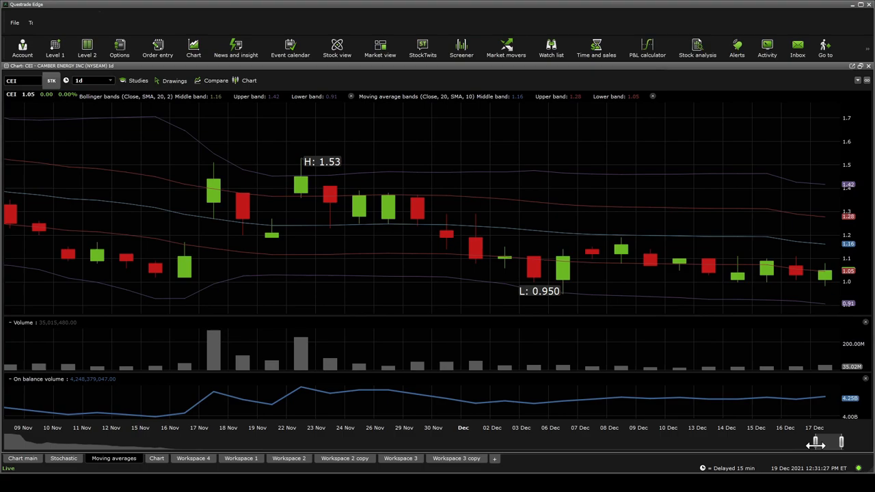
Return to the CEI chart with Fibonacci retracement levels from the 4.85 peak.
{"action": "left_click", "coordinate": [156, 457]}
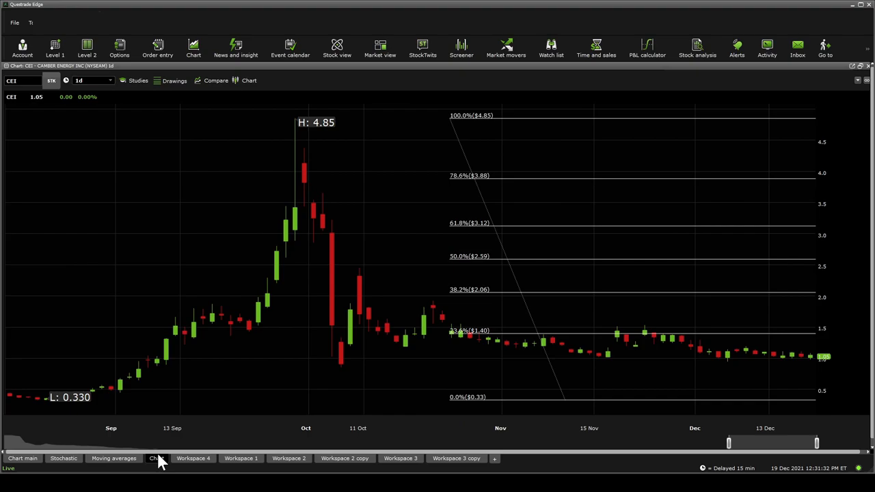
{"action": "mouse_move", "coordinate": [532, 298]}
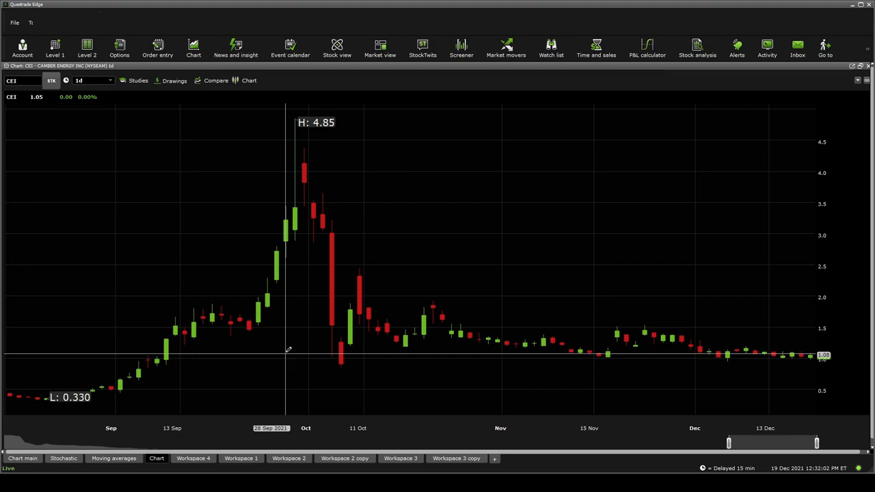
{"action": "mouse_move", "coordinate": [662, 322]}
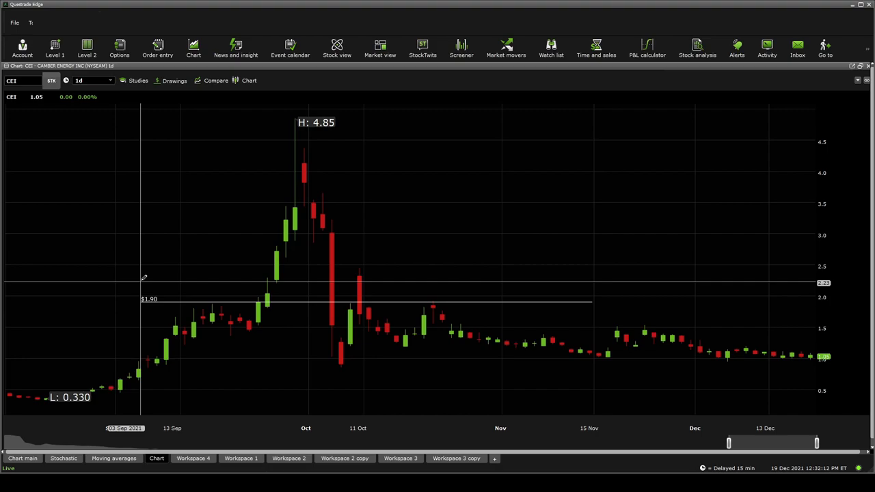
{"action": "mouse_move", "coordinate": [592, 226]}
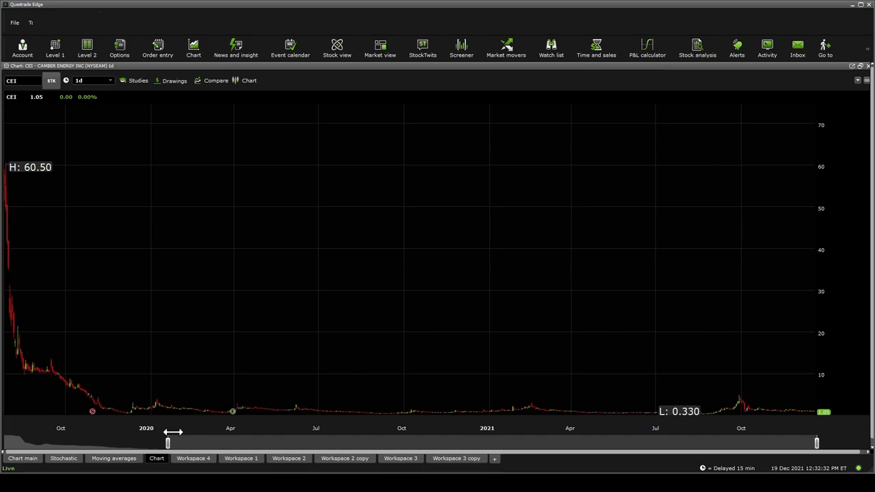
Trim the chart range slider so CEI history starts in late 2019 around the 0.330 low.
{"action": "left_click_drag", "start_coordinate": [166, 443], "coordinate": [202, 443]}
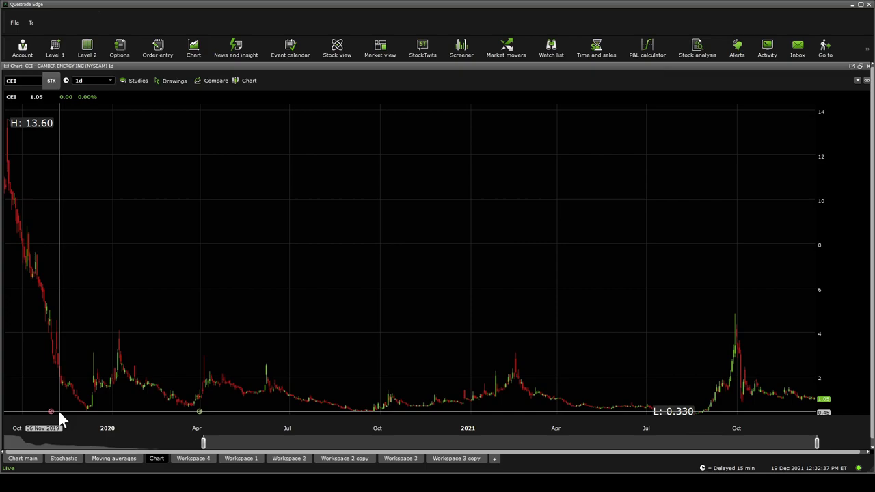
{"action": "mouse_move", "coordinate": [55, 416]}
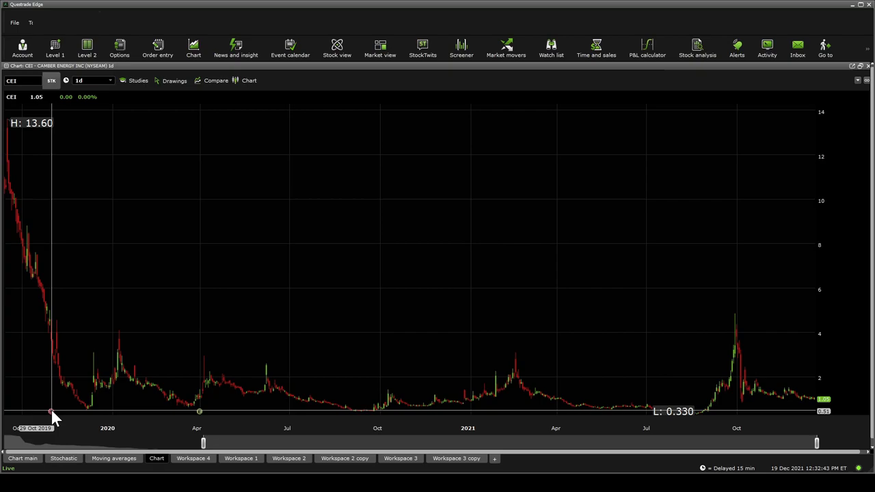
{"action": "mouse_move", "coordinate": [53, 417]}
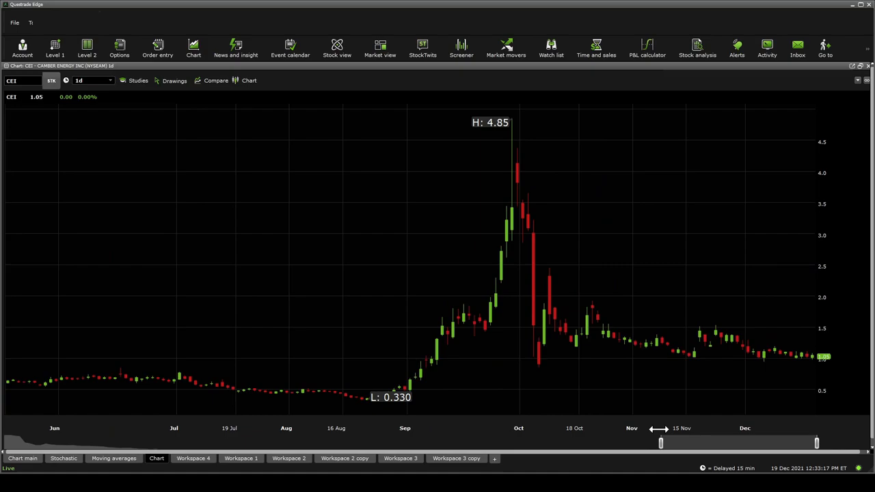
{"action": "mouse_move", "coordinate": [662, 437]}
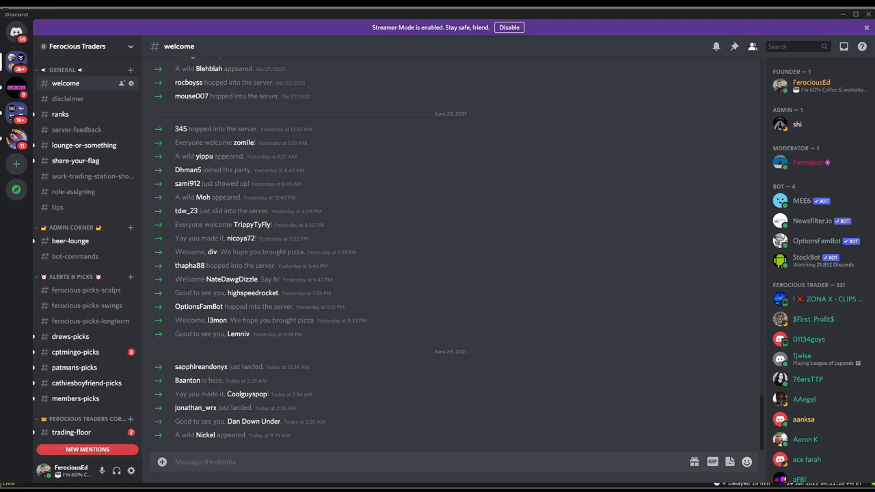
Scroll the Ferocious Traders channel list and switch to the #bot-commands channel.
{"action": "scroll", "scroll_direction": "down", "scroll_amount": 3}
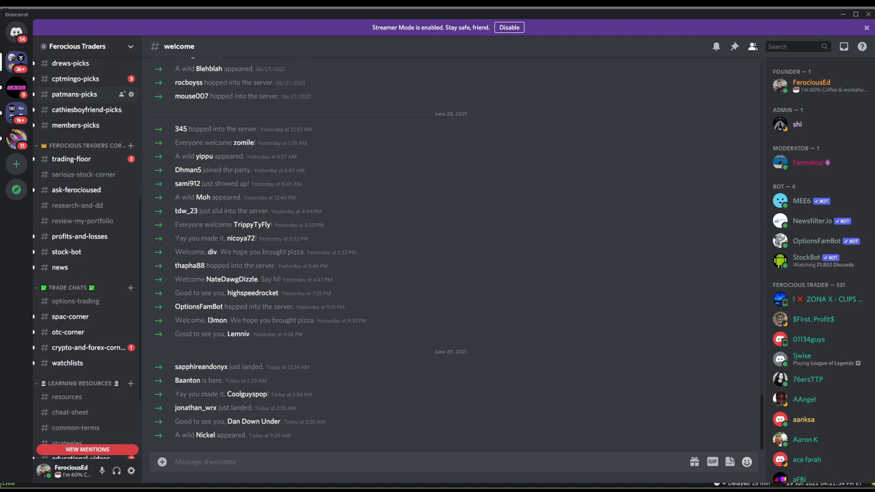
{"action": "scroll", "scroll_direction": "down", "scroll_amount": 3}
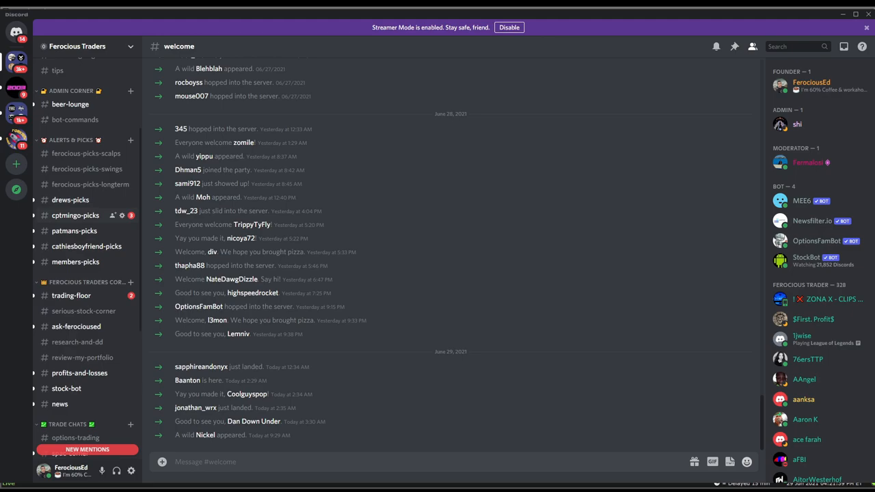
{"action": "mouse_move", "coordinate": [75, 121]}
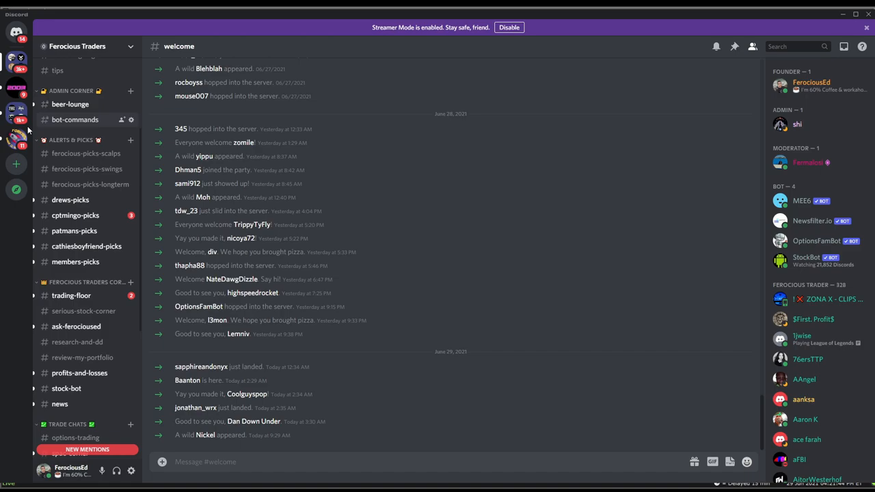
{"action": "left_click", "coordinate": [75, 119]}
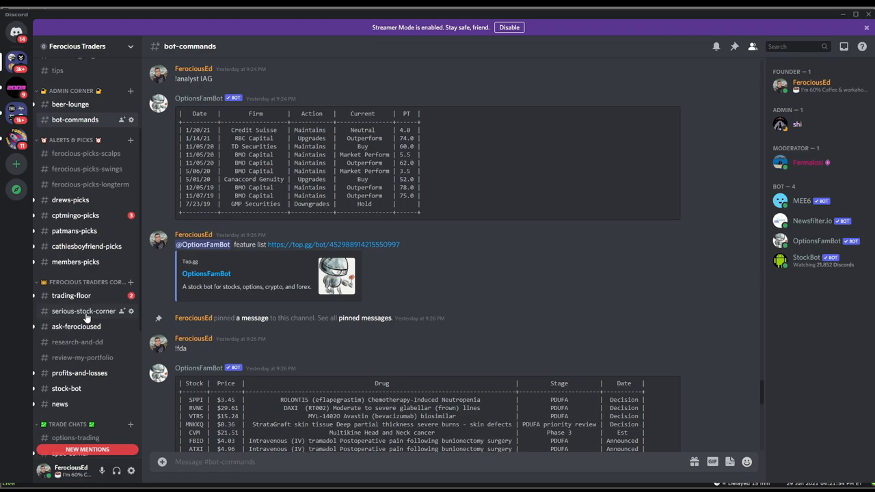
{"action": "left_click", "coordinate": [83, 311]}
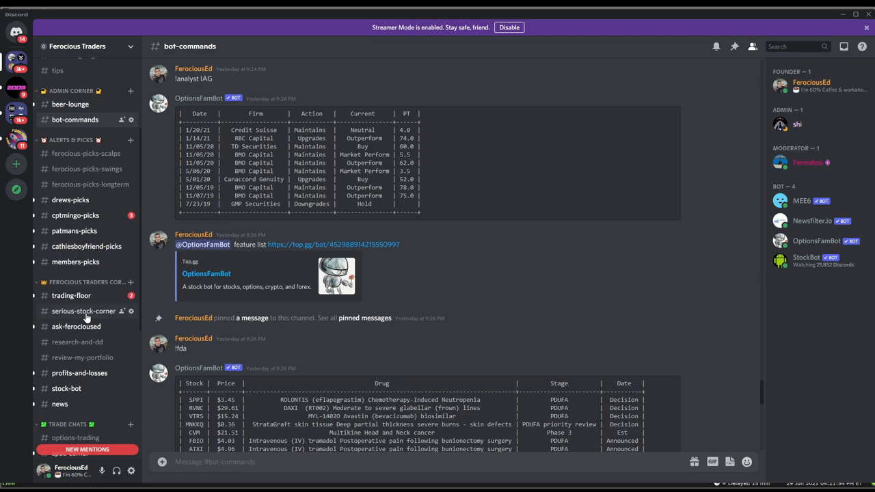